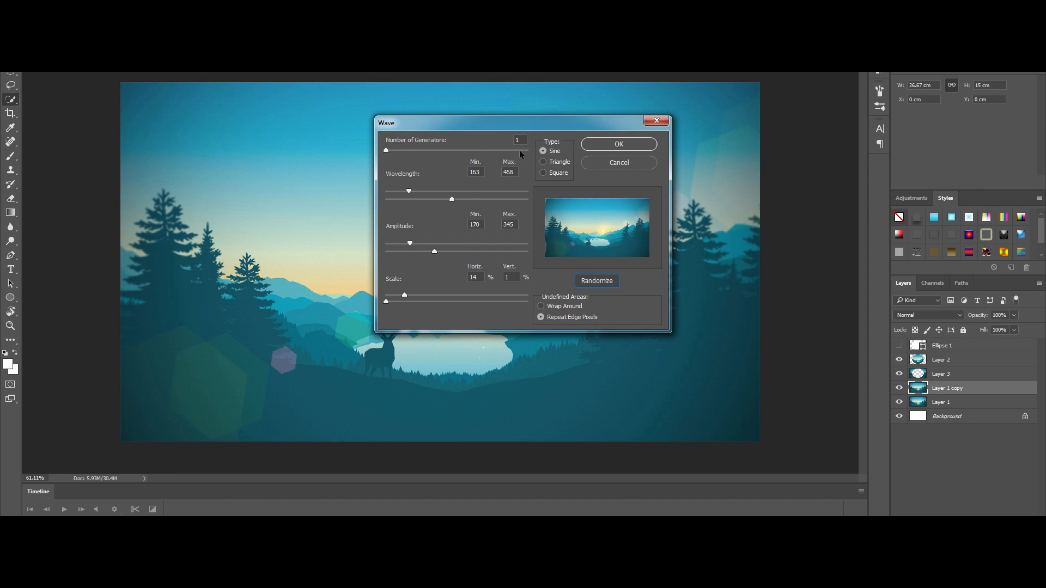
# Randomize the Wave distortion settings twice to get a new variation.
pyautogui.click(595, 280)
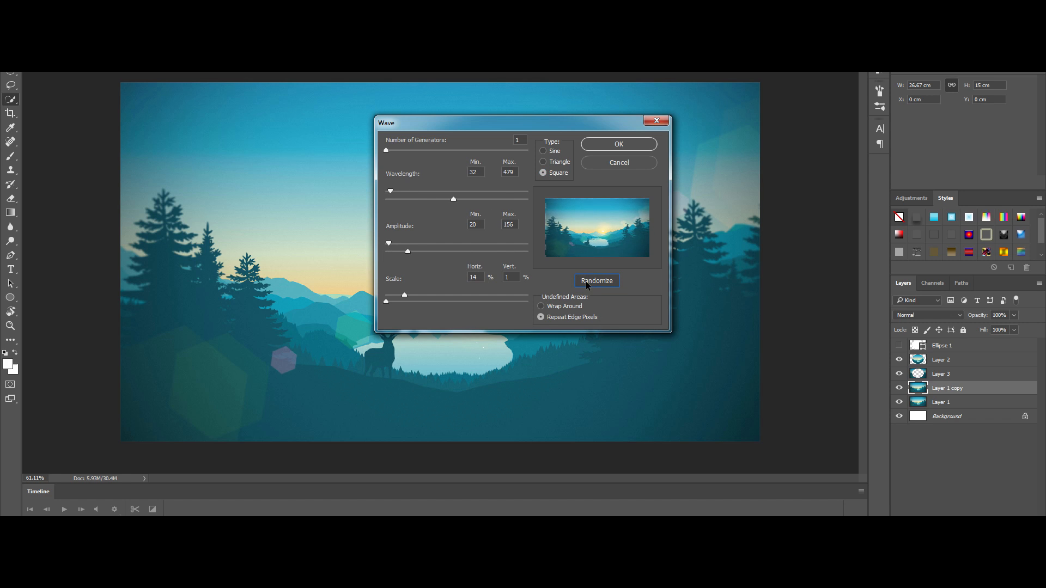
pyautogui.click(617, 144)
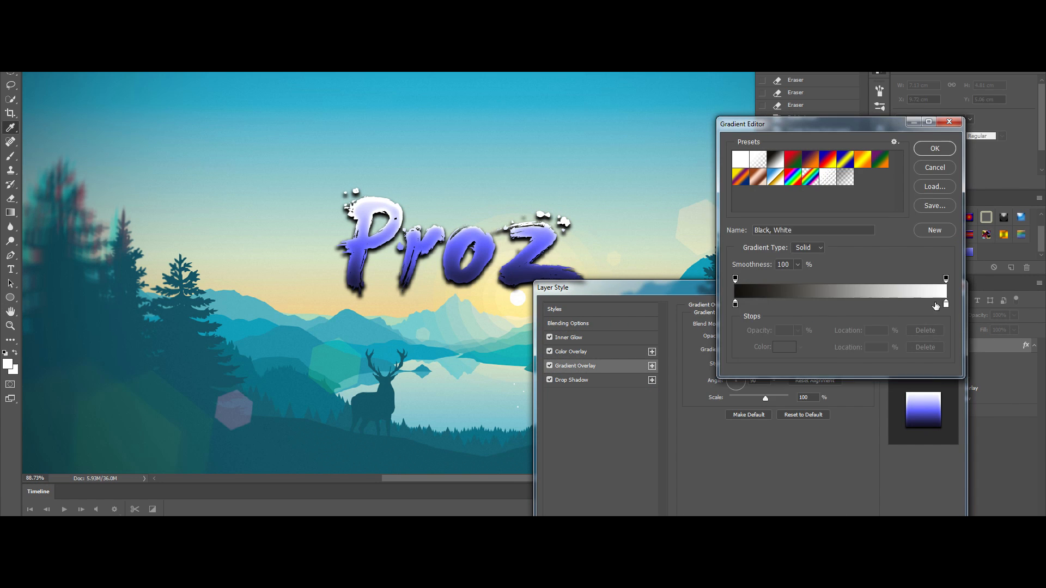
# Switch between the title's Gradient Overlay and Color Overlay, lowering the colour overlay opacity.
pyautogui.click(934, 148)
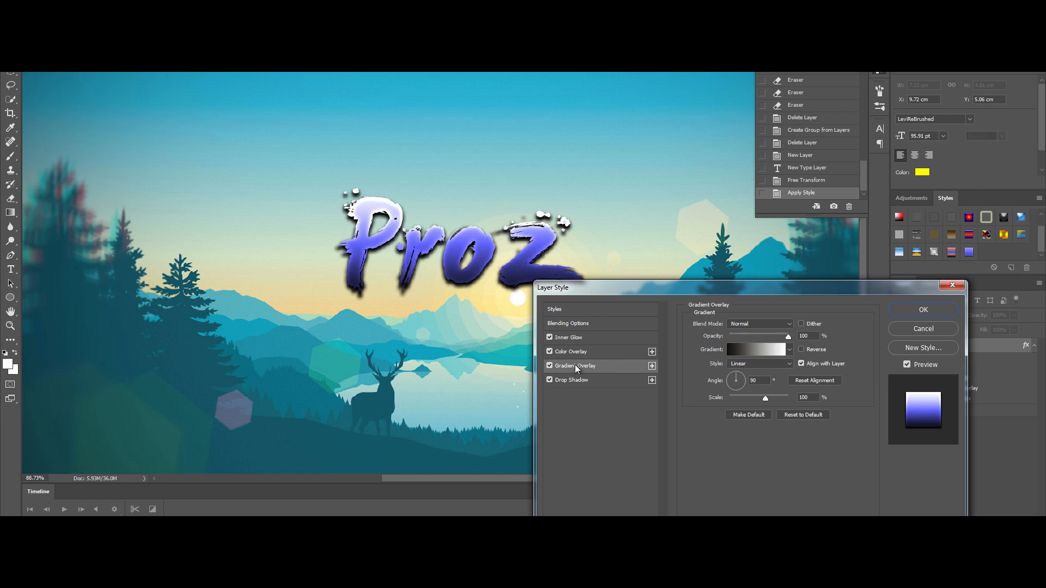
pyautogui.click(571, 352)
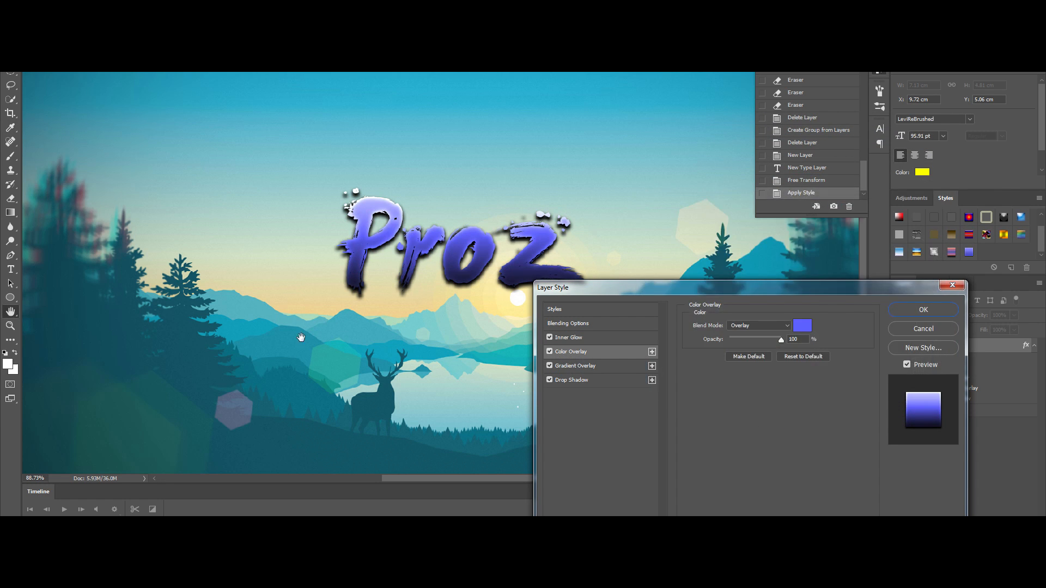
pyautogui.click(574, 366)
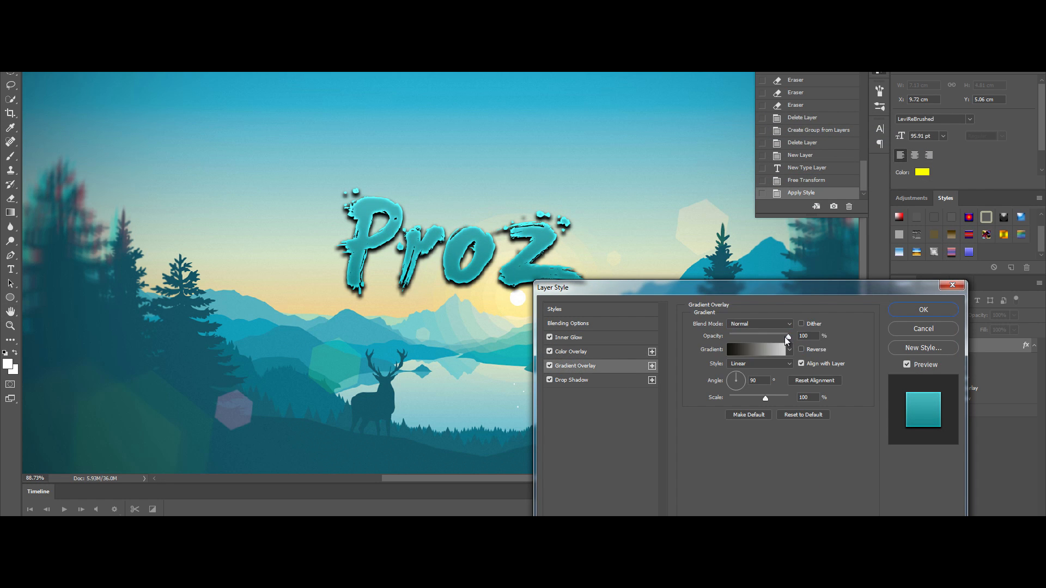
pyautogui.click(572, 351)
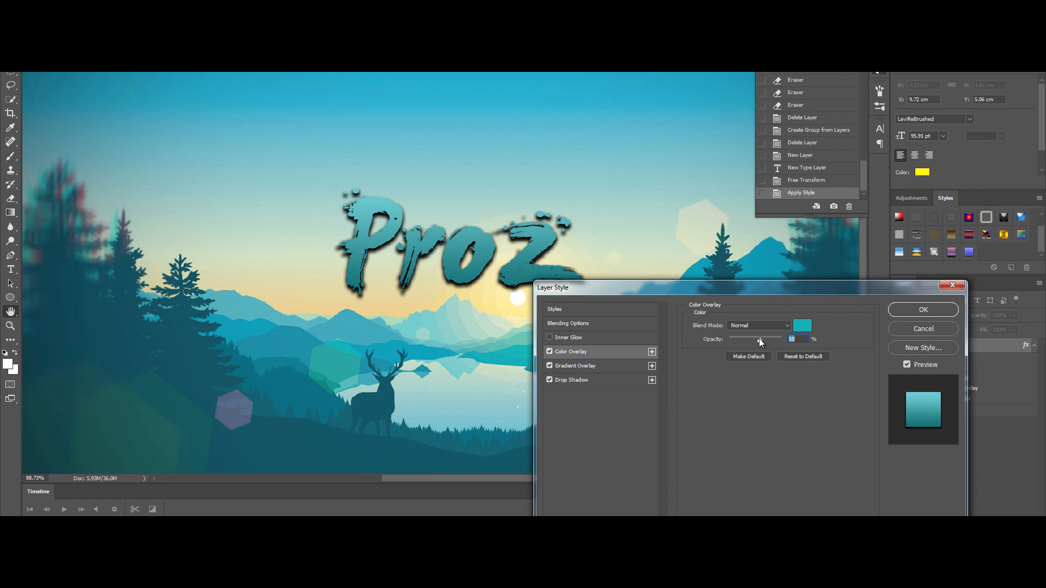
# Edit the Gradient Overlay colours, selecting the dark start stop.
pyautogui.click(576, 366)
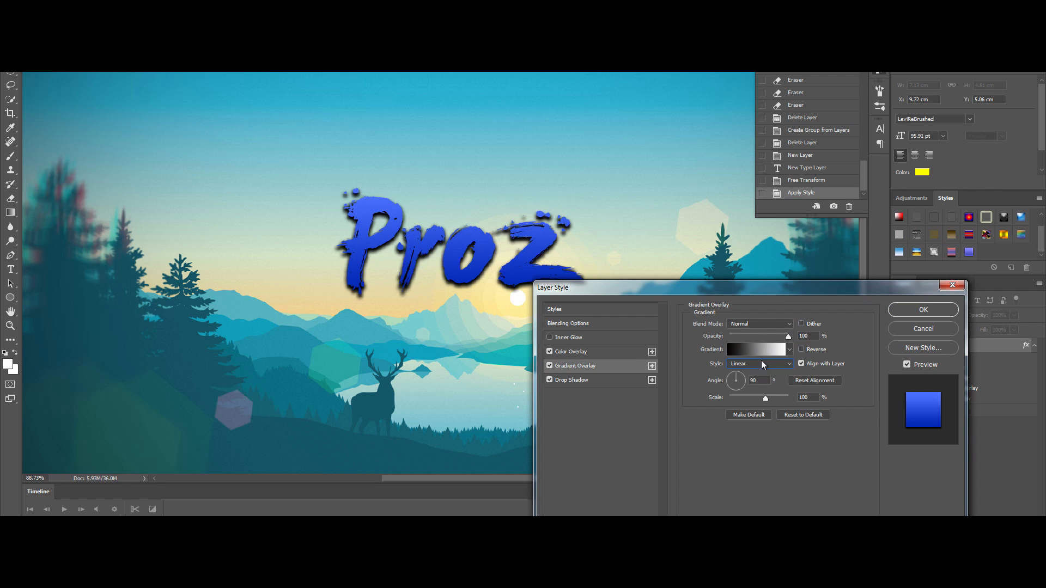
pyautogui.click(570, 351)
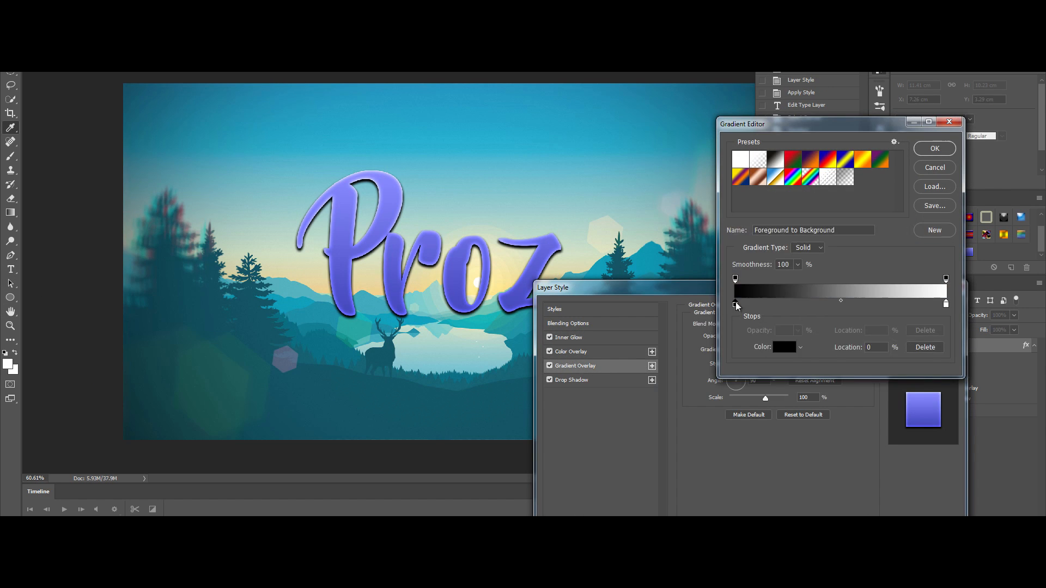
pyautogui.click(734, 305)
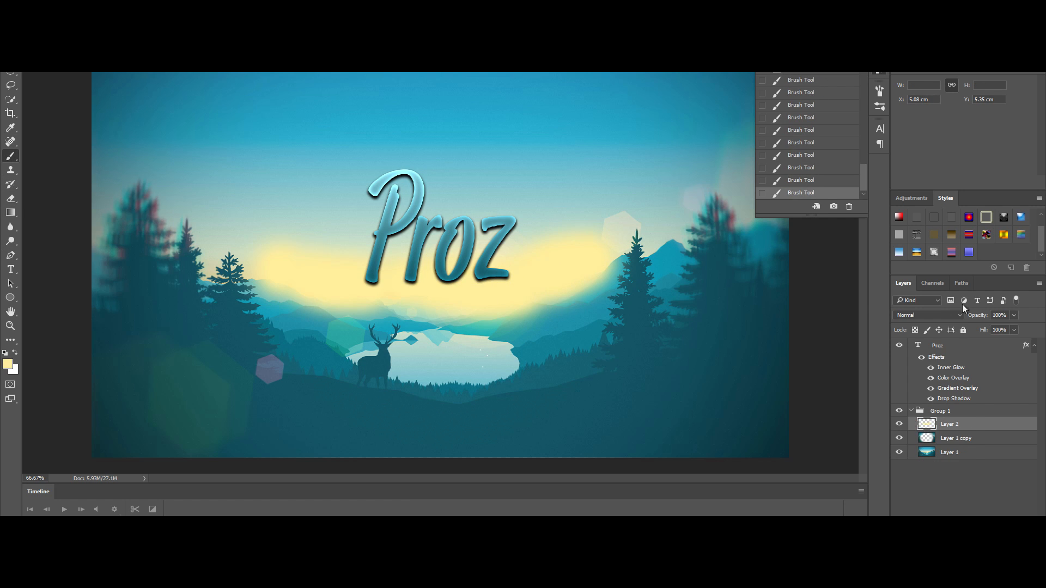
# Duplicate the yellow glow layer, blend it as Overlay, and paint white glow right of 'Proz'.
pyautogui.click(927, 315)
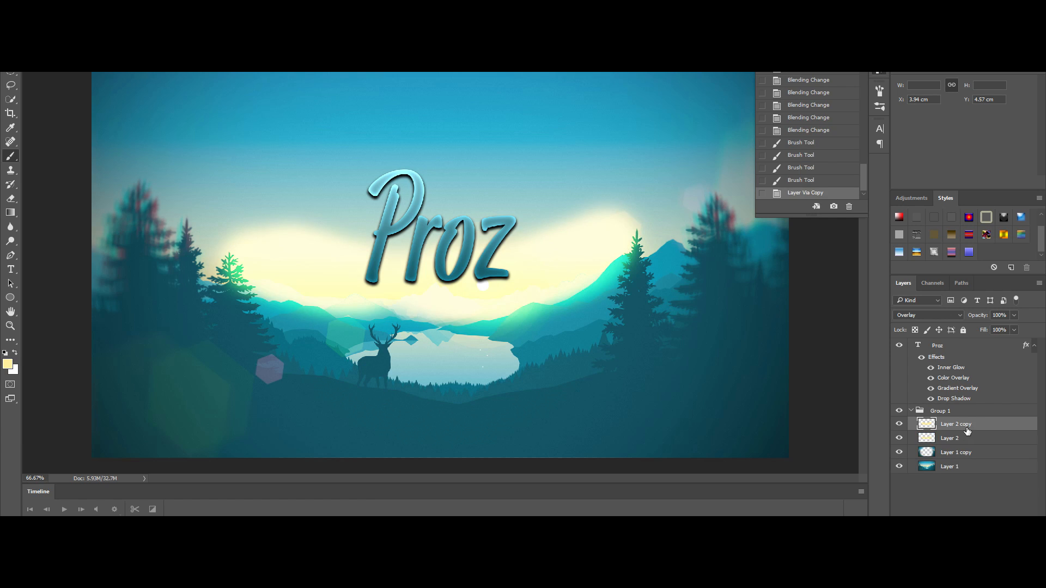
pyautogui.click(927, 315)
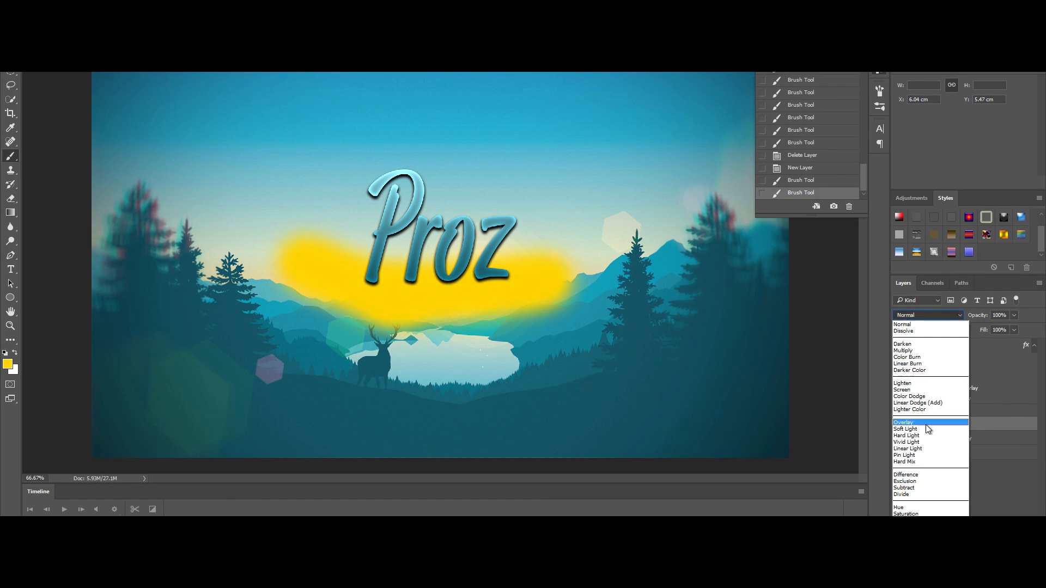
pyautogui.click(906, 422)
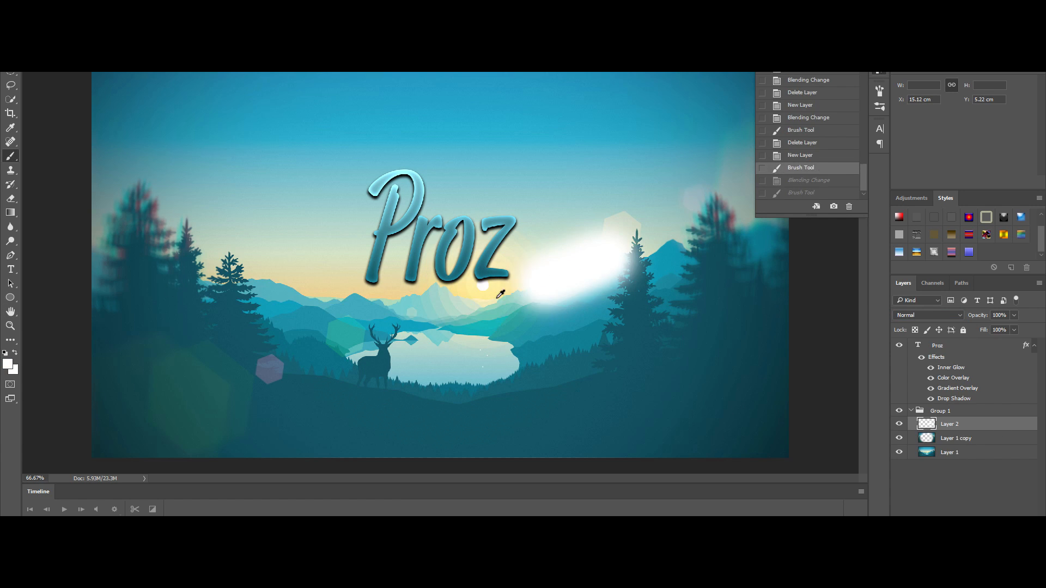
pyautogui.moveTo(521, 294); pyautogui.dragTo(636, 254)
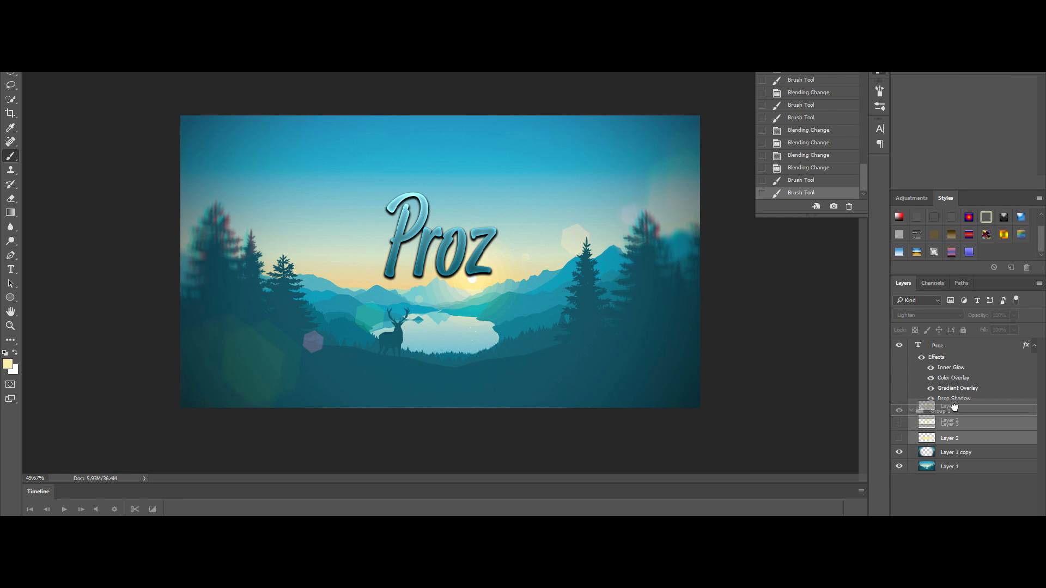
# Group the glow layers and select the second glow and light layers to adjust.
pyautogui.click(927, 315)
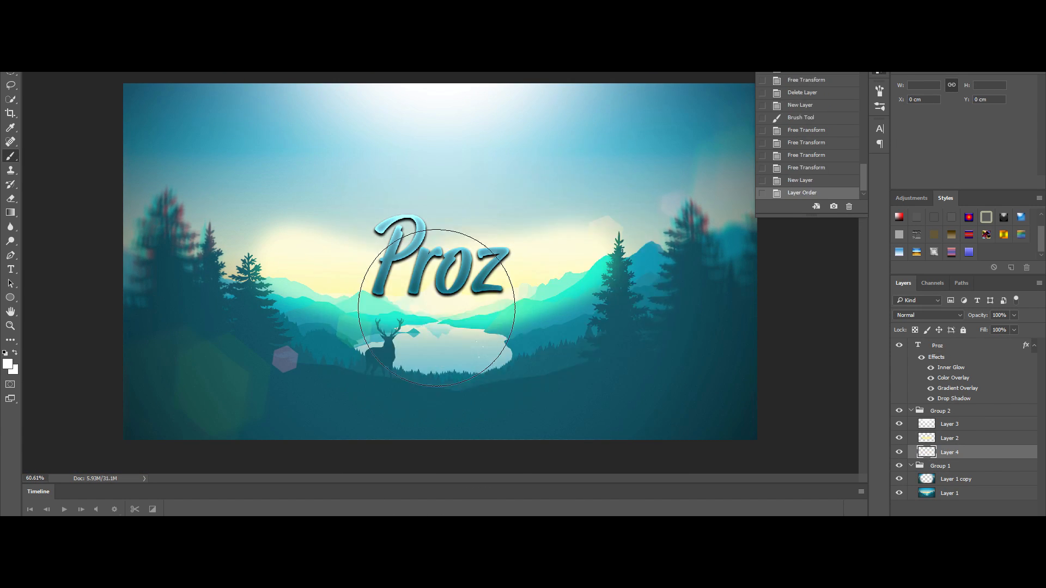
pyautogui.click(927, 315)
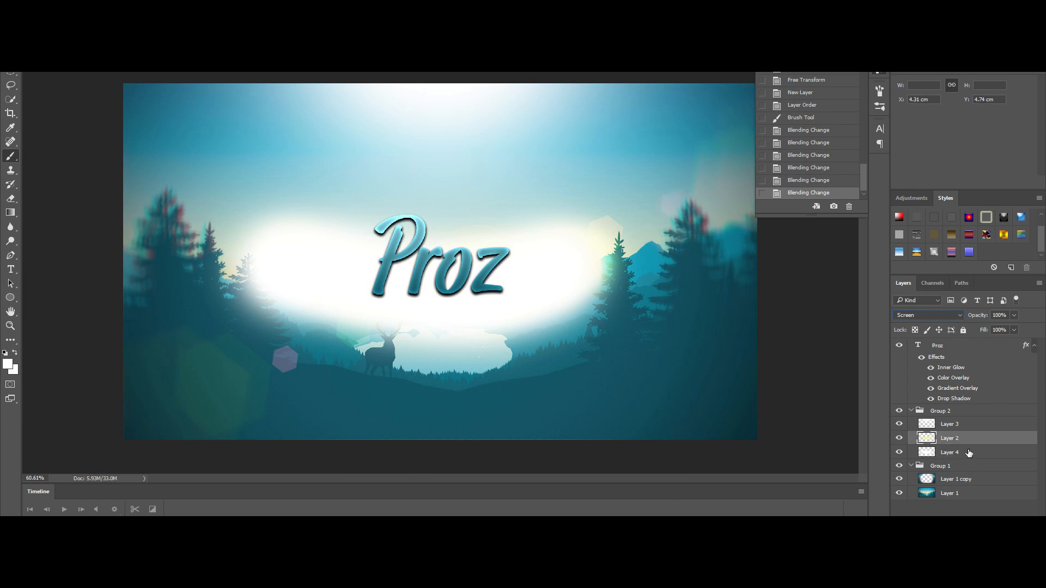
pyautogui.click(527, 288)
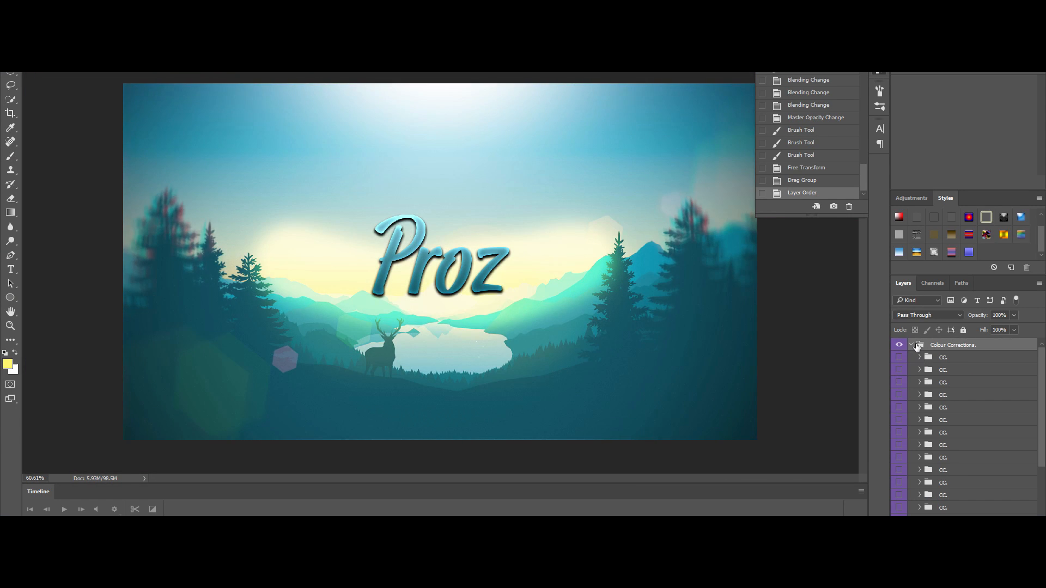
# Collapse the Colour Corrections group folder in the Layers panel.
pyautogui.click(909, 345)
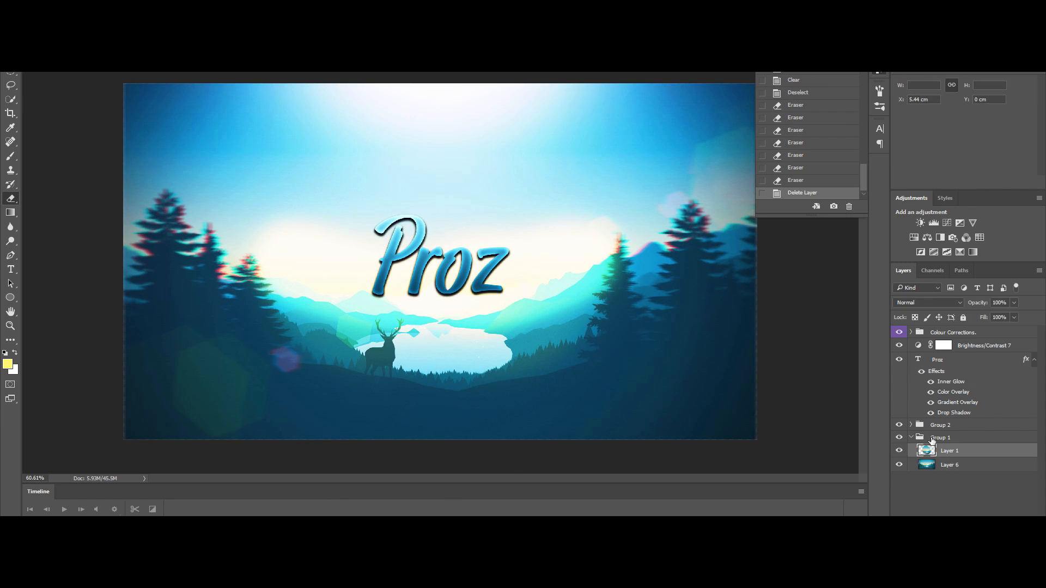
# Collapse the landscape layer group in the Layers panel.
pyautogui.click(983, 345)
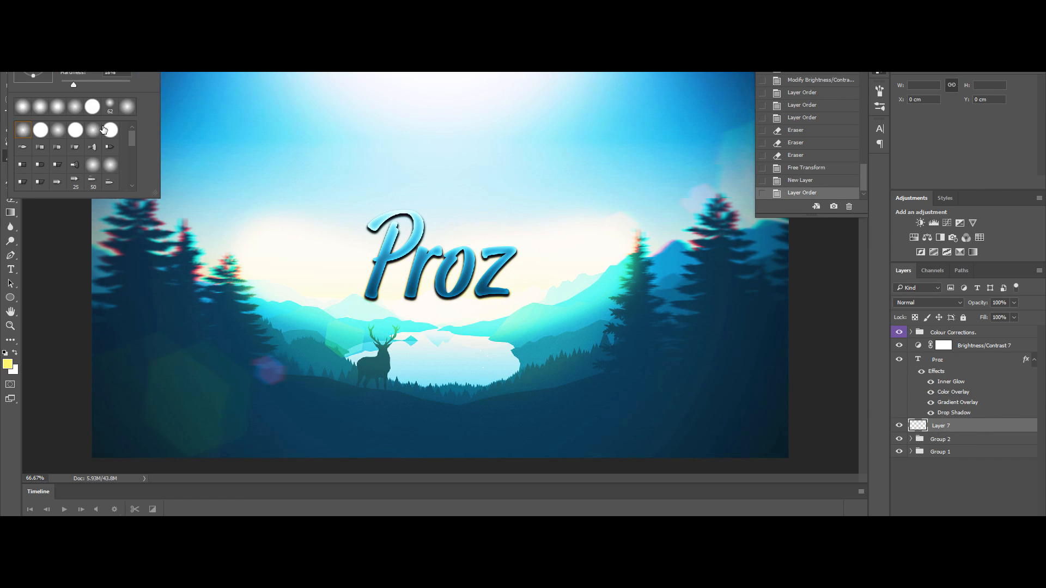
# Paint a brush-stroke underline beneath 'Proz' and open the text layer's menu to copy its style.
pyautogui.moveTo(347, 307); pyautogui.dragTo(547, 306)
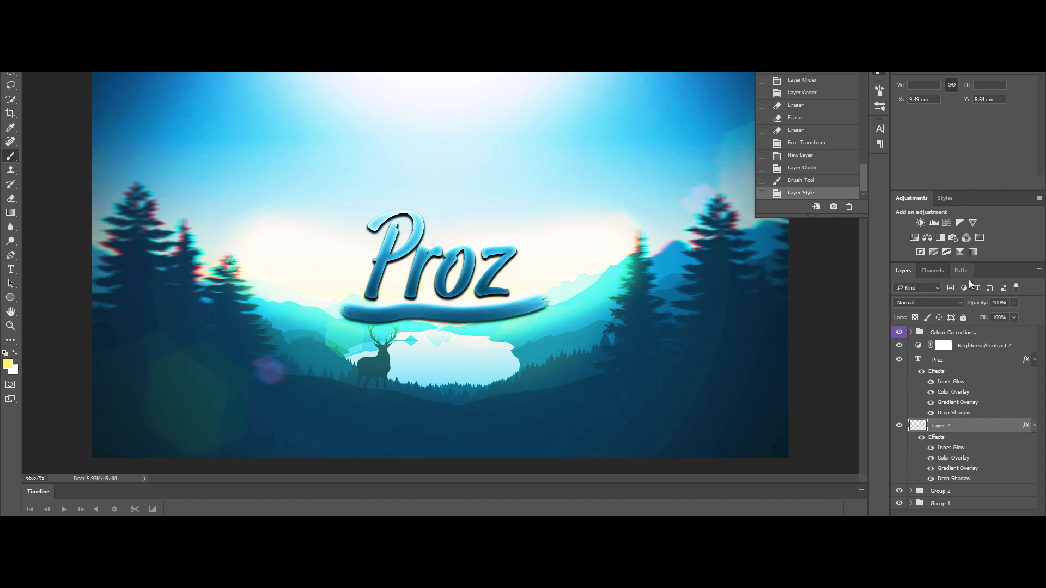
pyautogui.rightClick(941, 425)
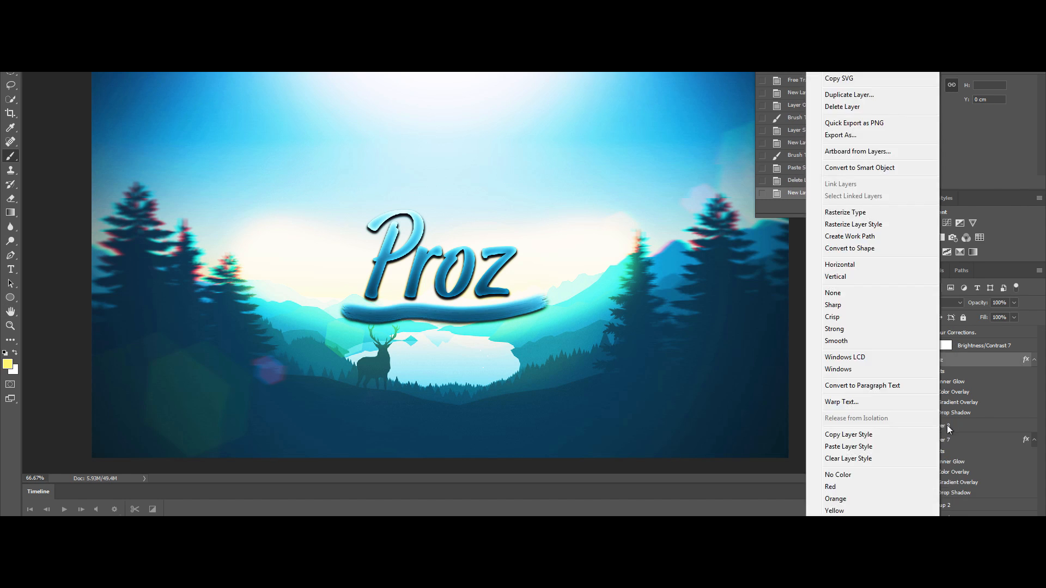